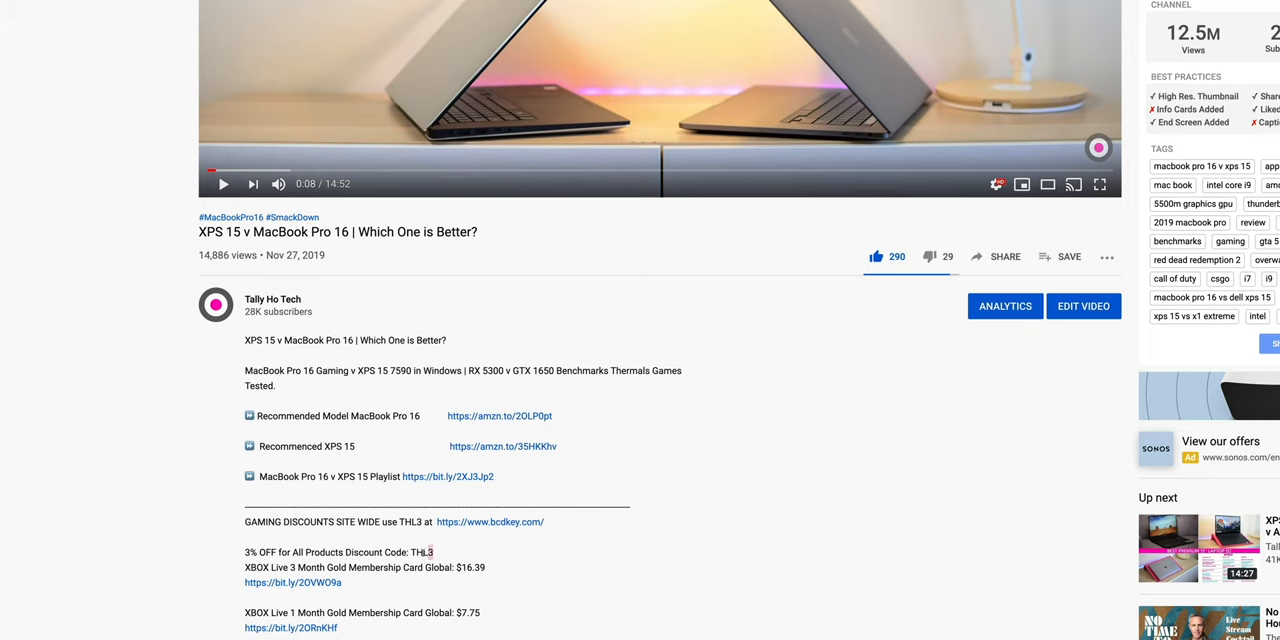
# Enter the discount coupon THL3 on the BCDKEY checkout for the Grand Theft Auto V key
pyautogui.click(490, 521)
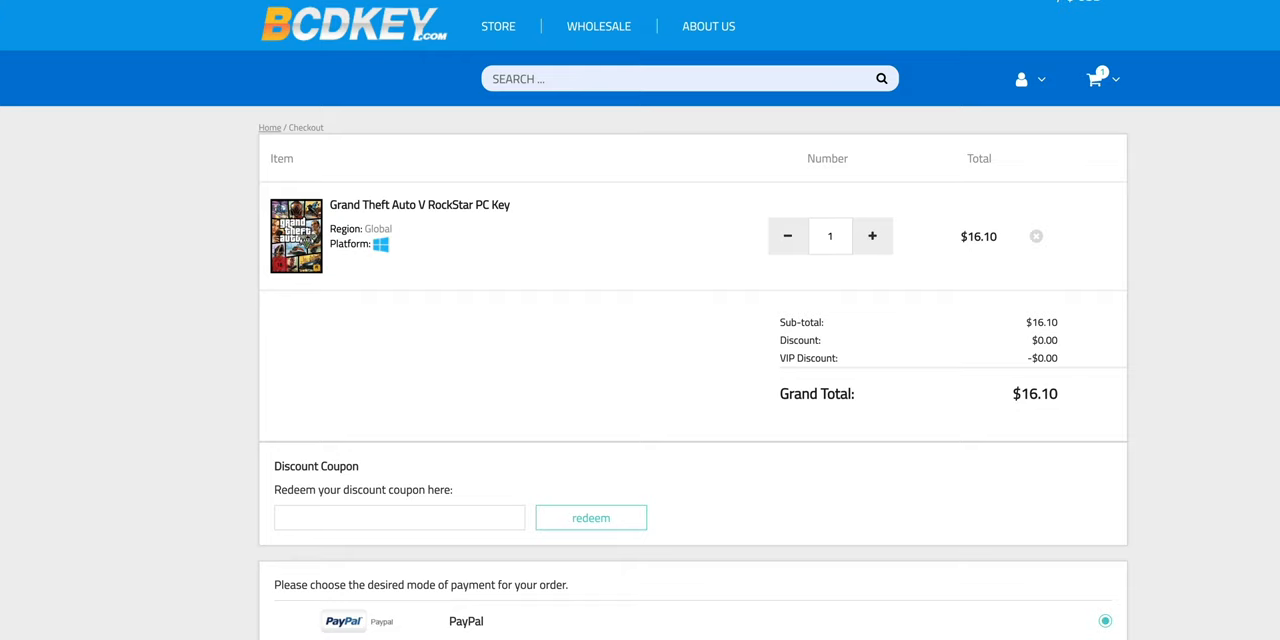
pyautogui.write('THL3')
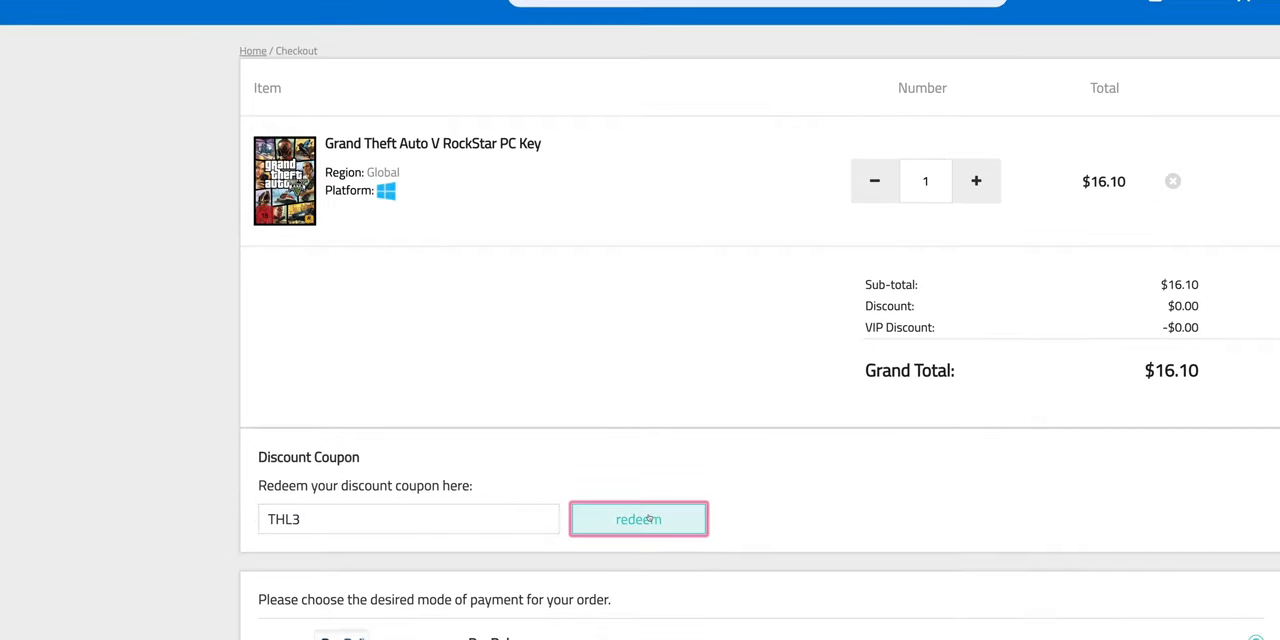